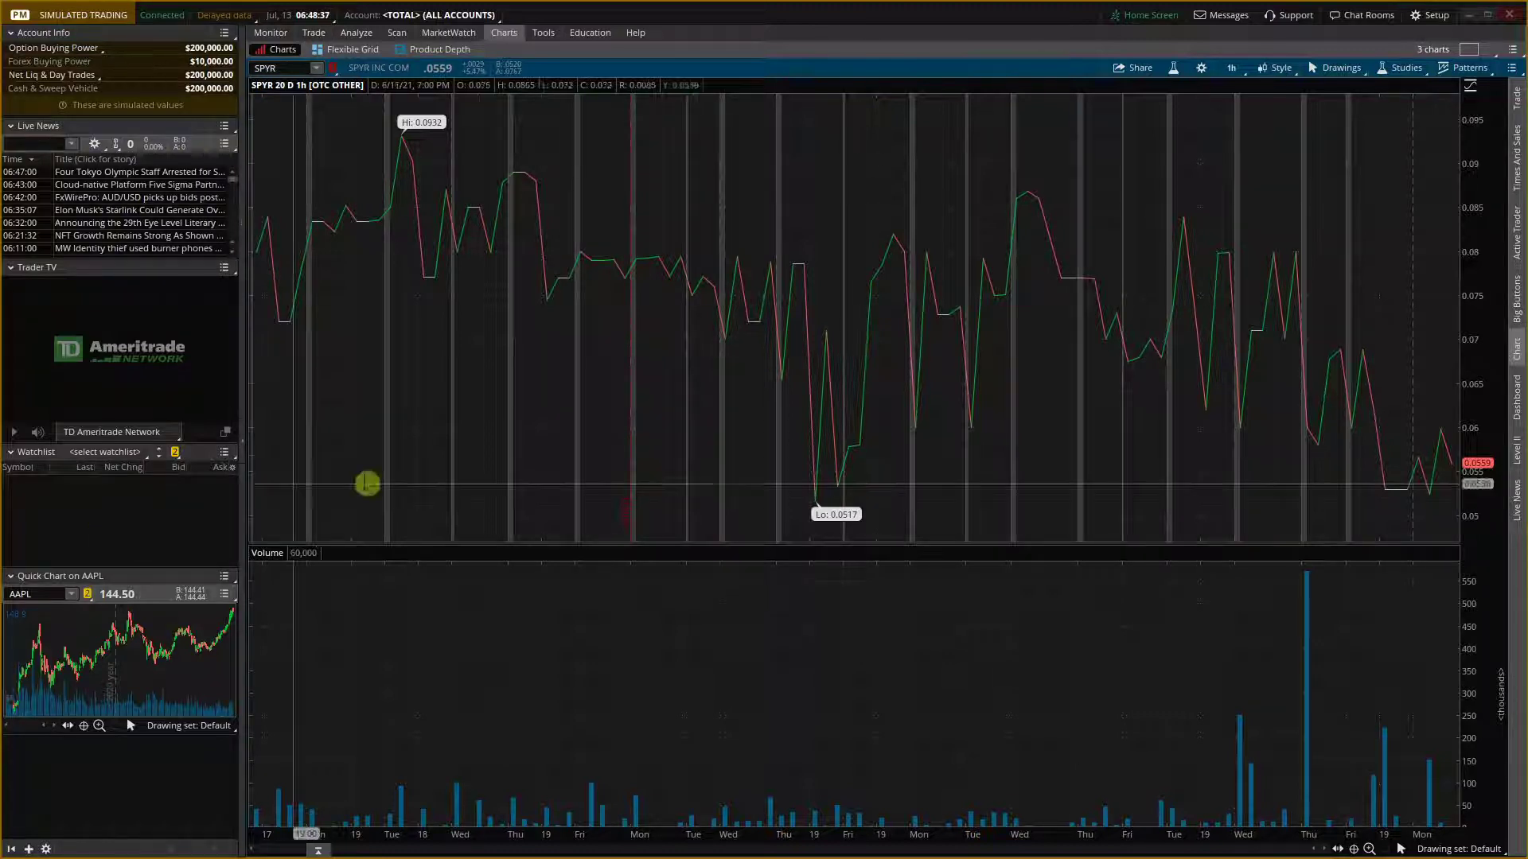
mouse_move(1057, 355)
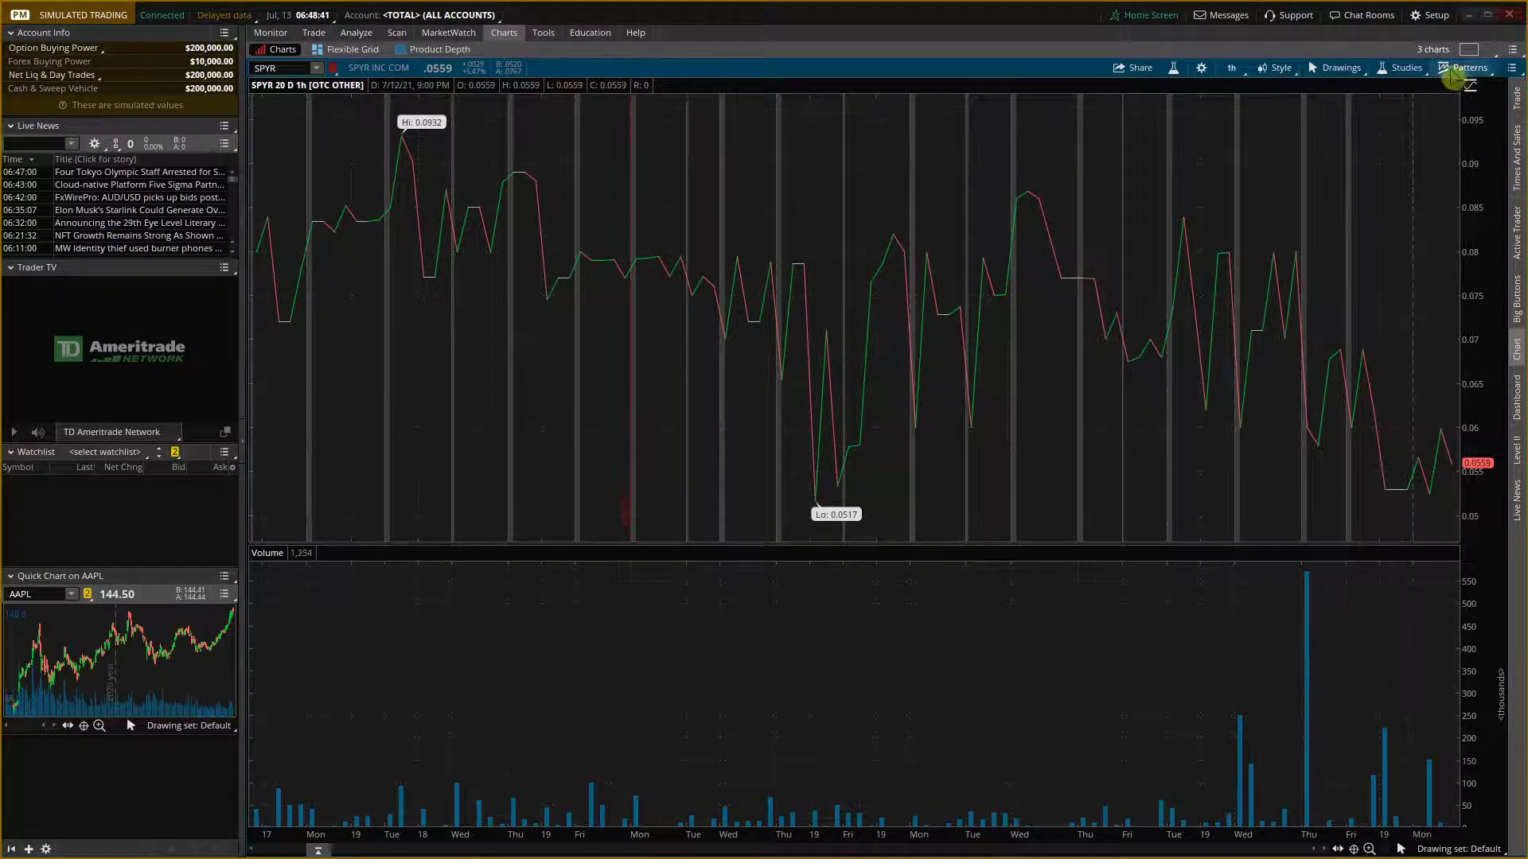
Bring up the Studies menu on the SPYR chart to reach the R-R study list
left_click(1405, 66)
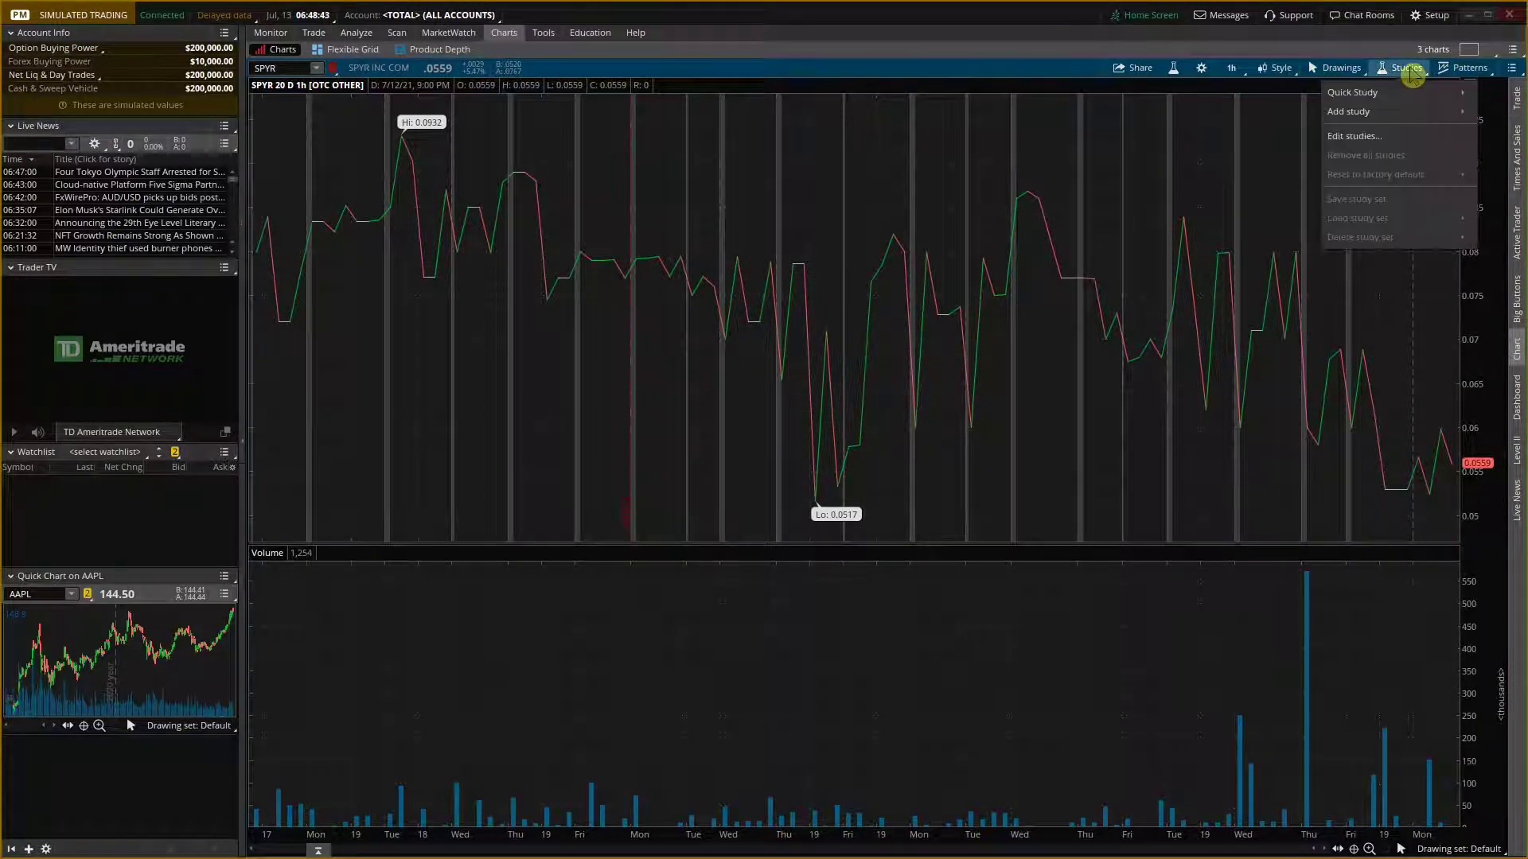
mouse_move(1352, 92)
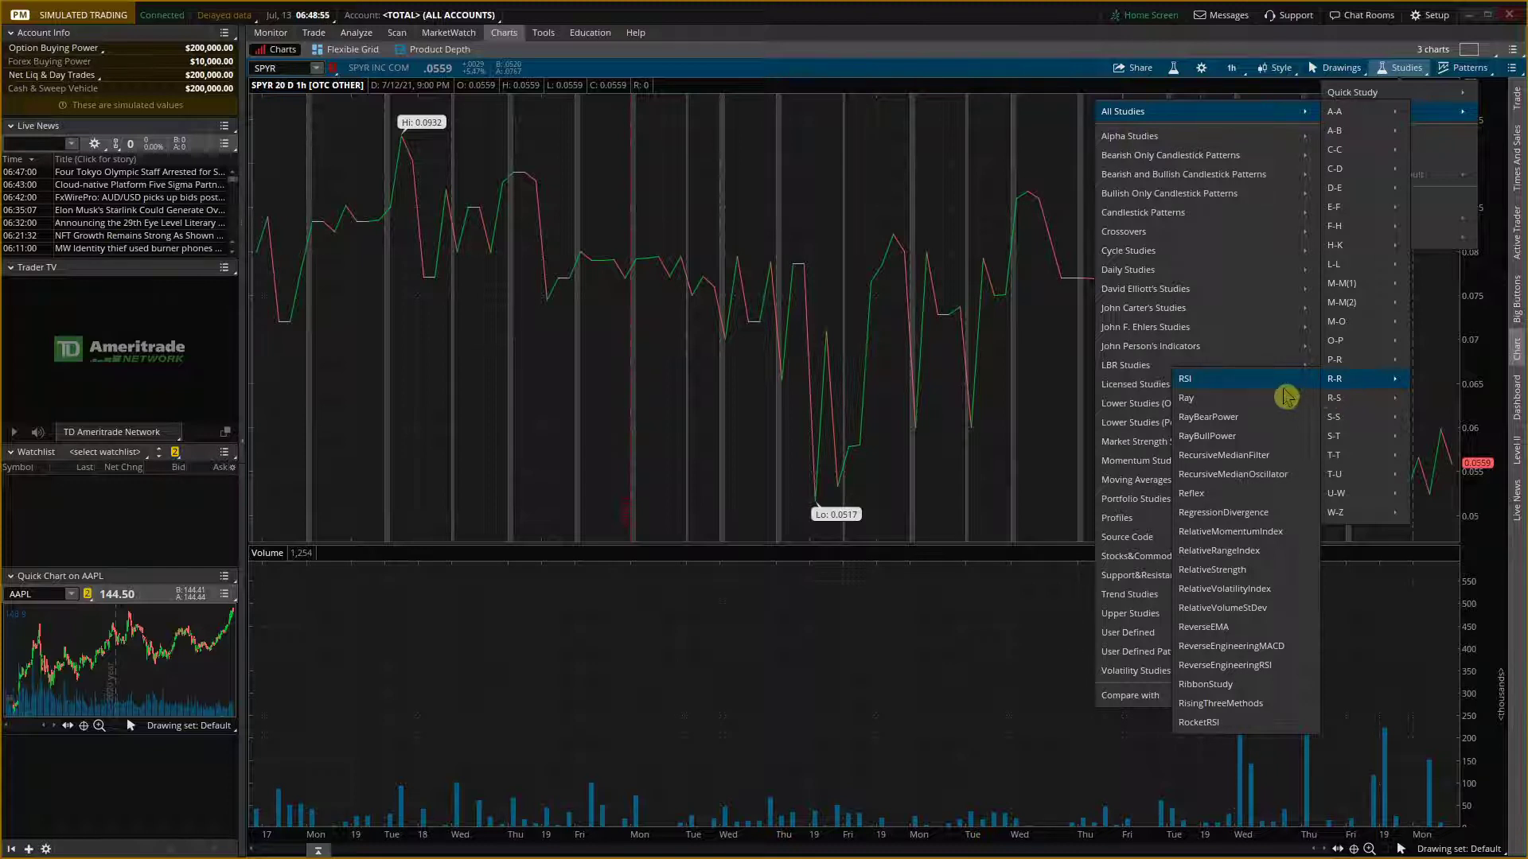
Add RSI (14, 70, 30) in its own pane beneath volume and bring up its settings
left_click(1186, 378)
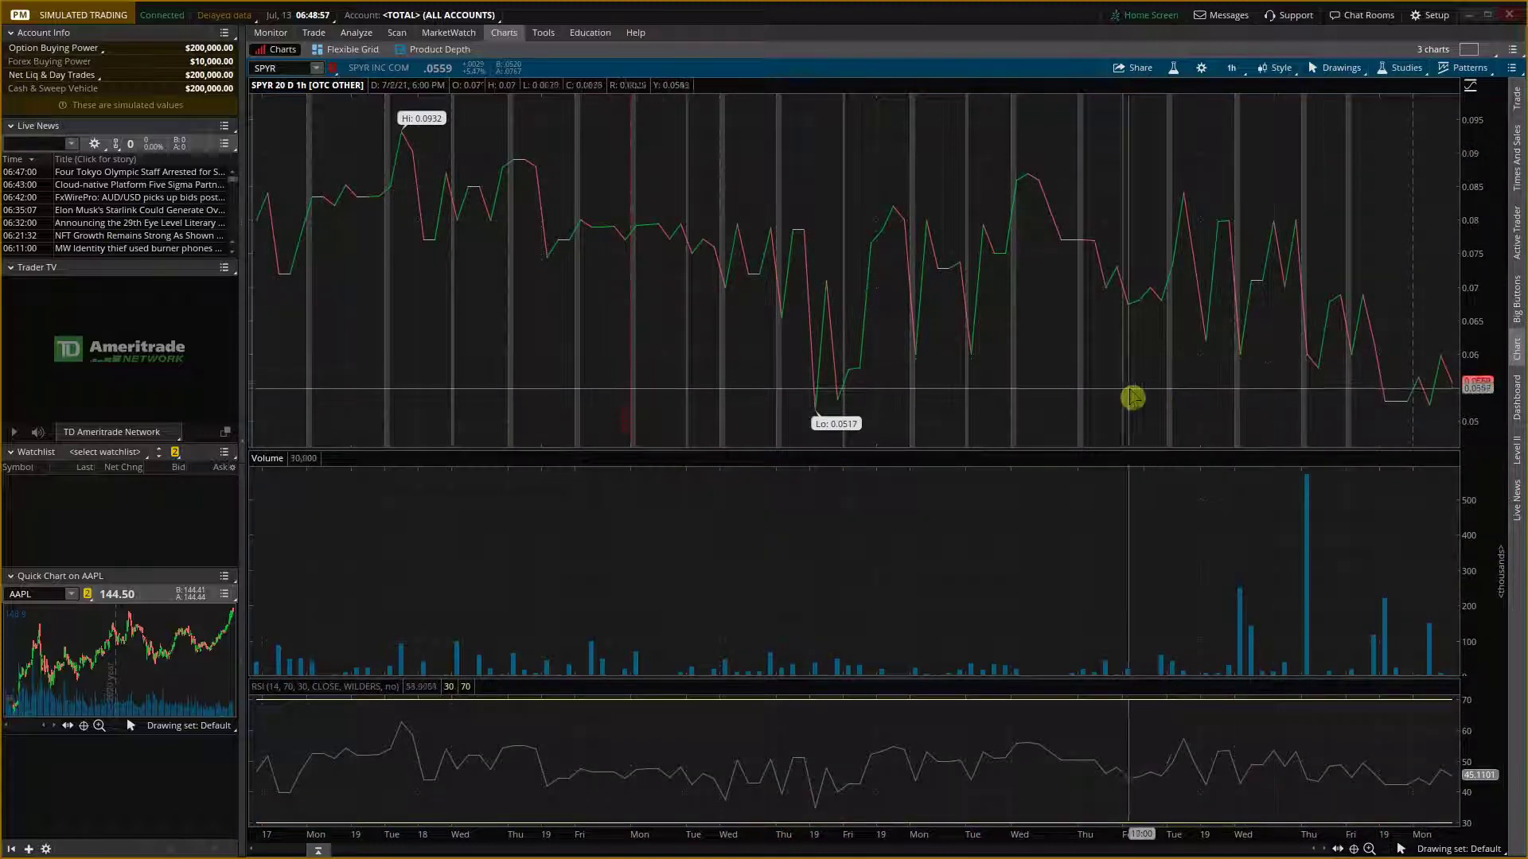
right_click(610, 785)
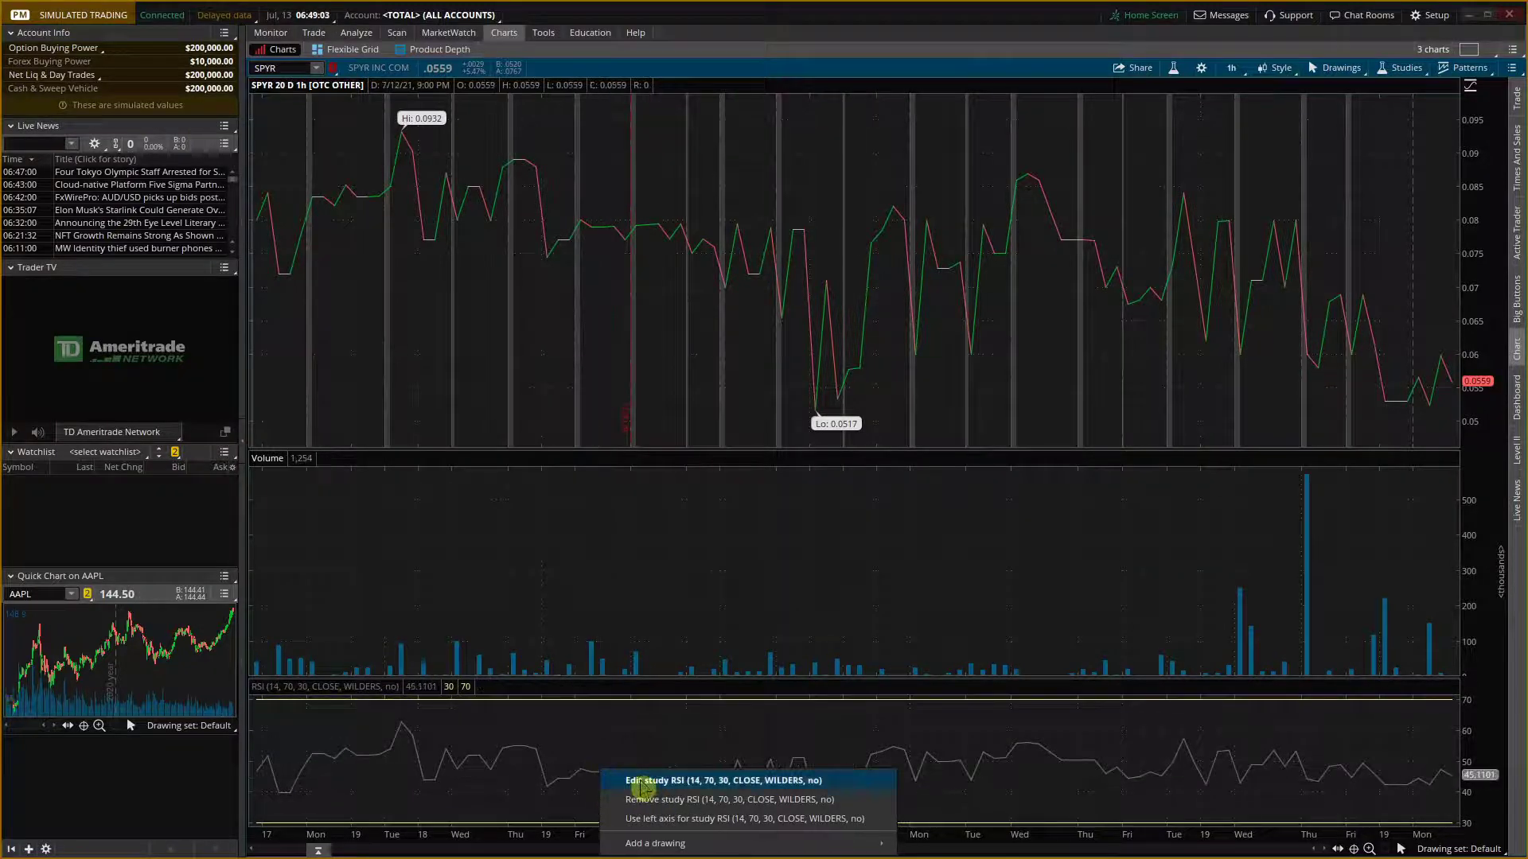
left_click(683, 779)
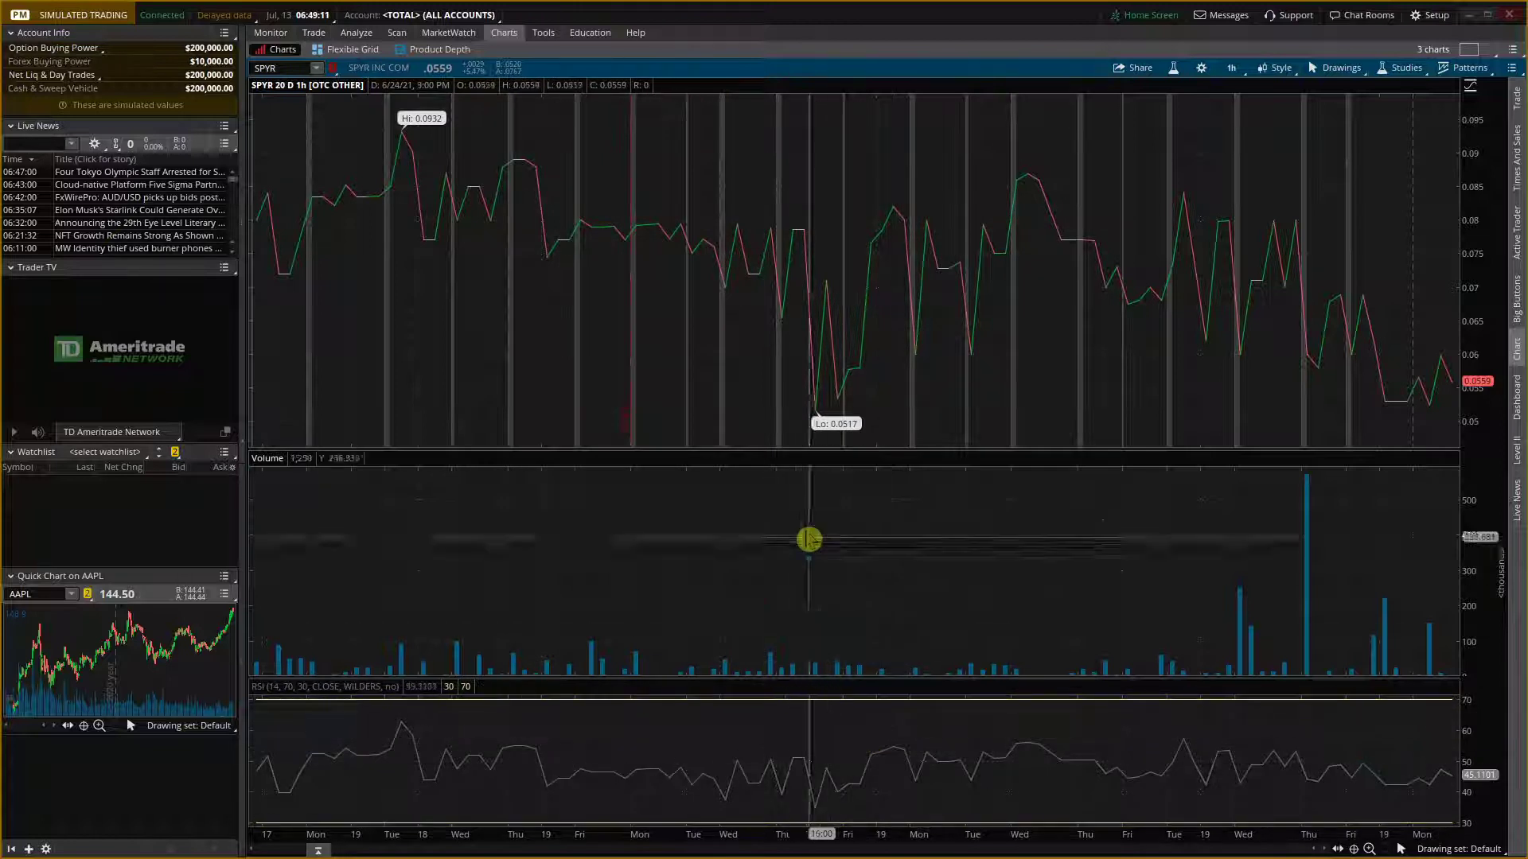
mouse_move(680, 545)
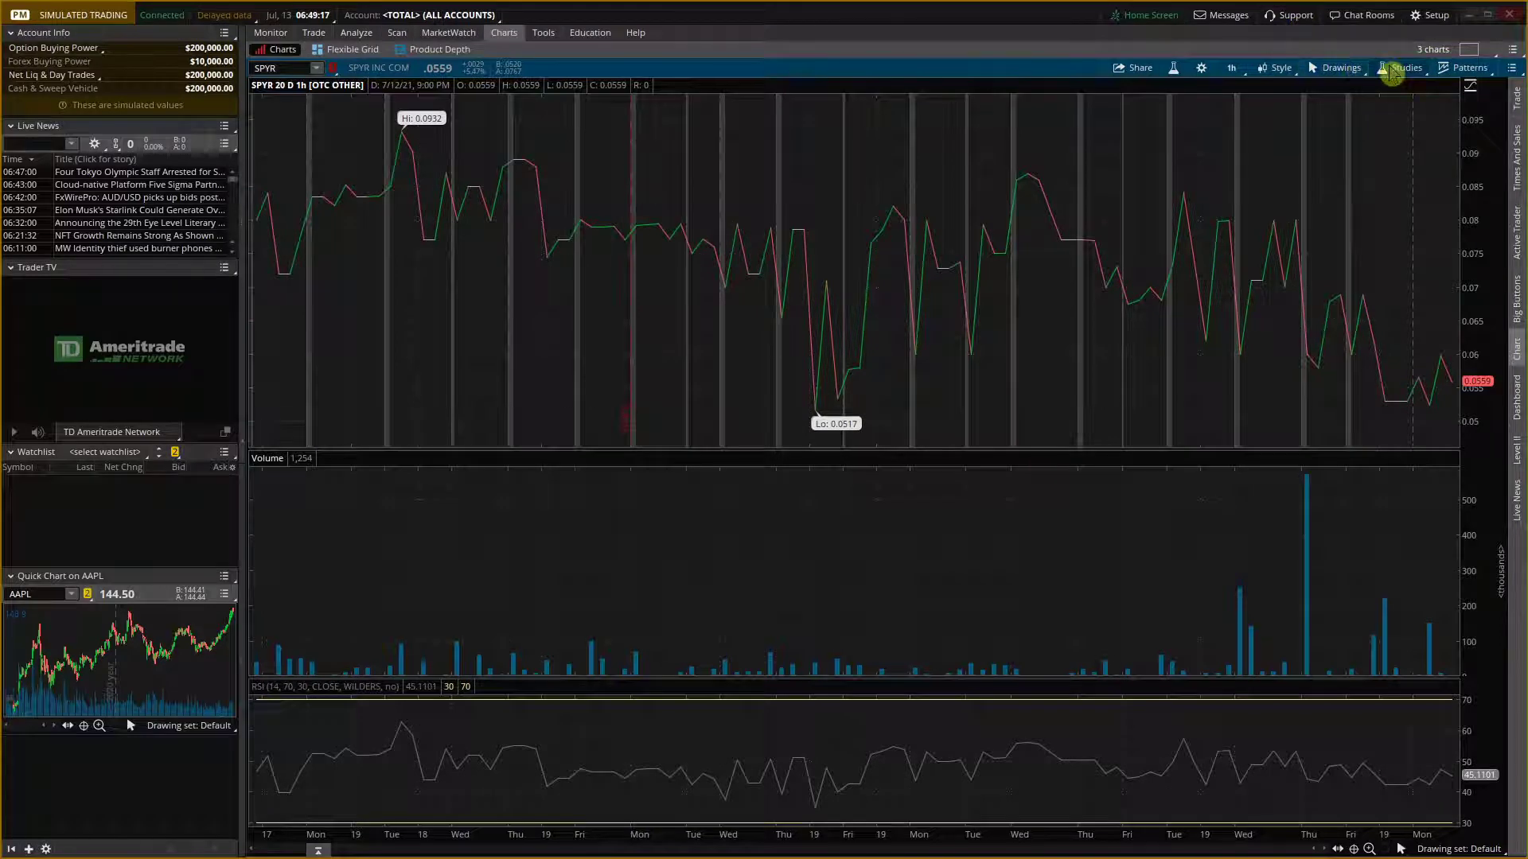
Move RSI into the Volume section via Edit studies so it overlays the volume bars
left_click(1405, 67)
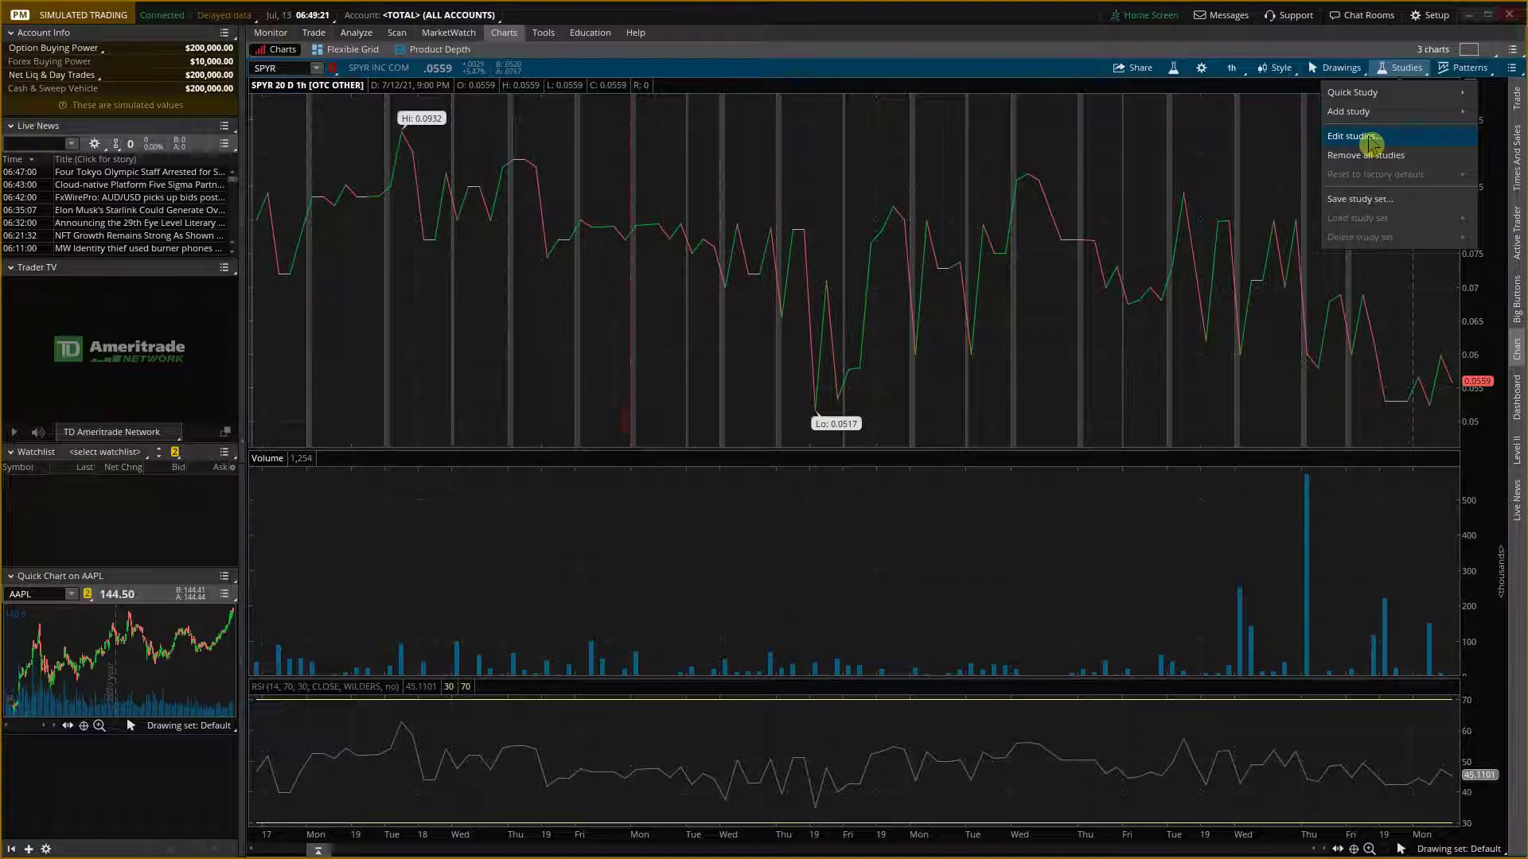
left_click(1351, 136)
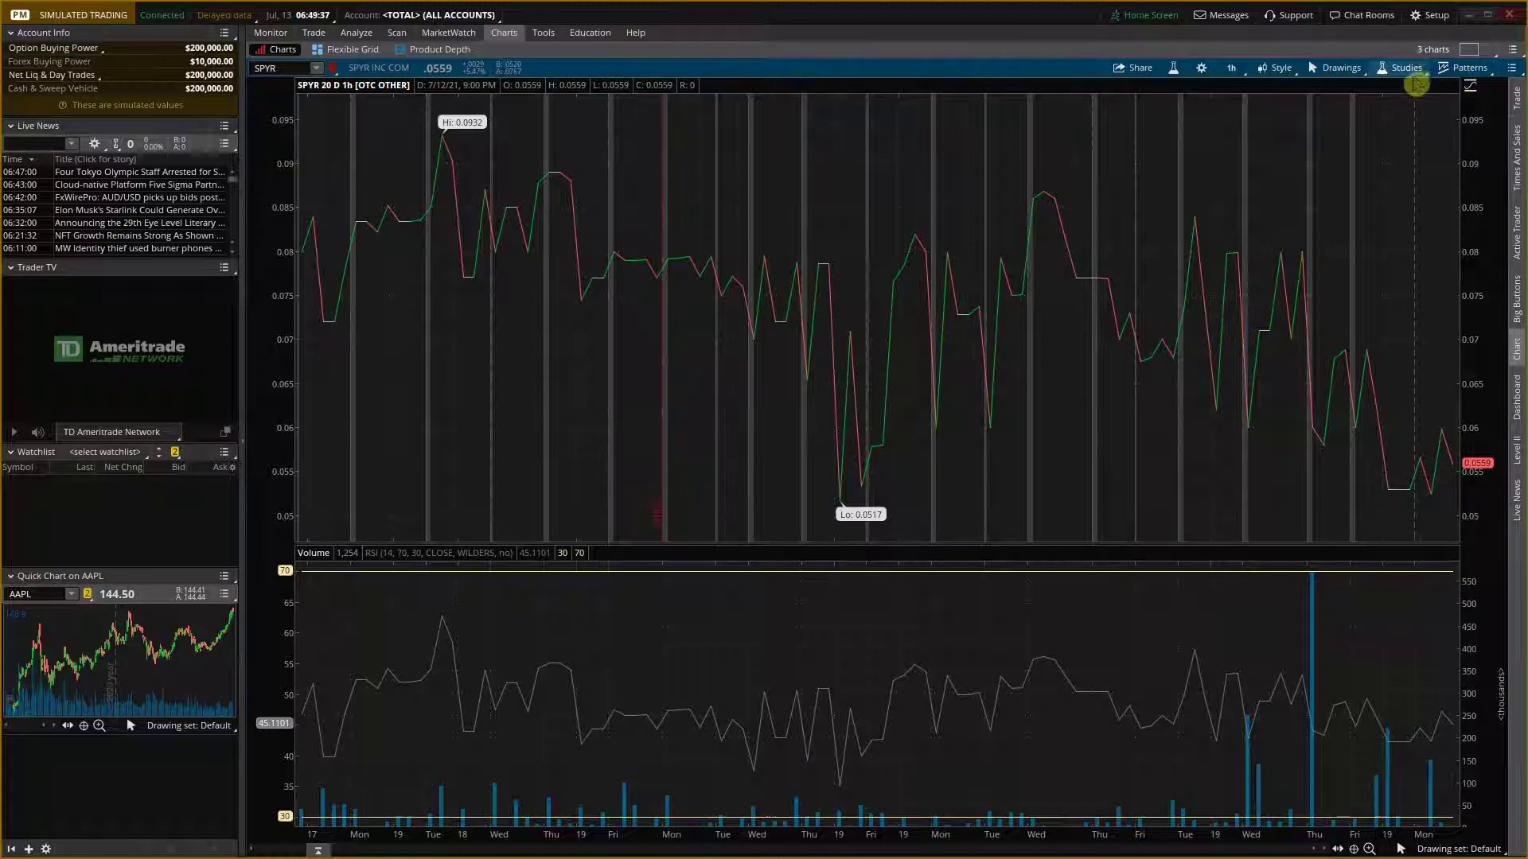
Reopen Edit Studies and Strategies listing RSI (14, 70, 30, CLOSE, WILDERS) as a lower study
left_click(1404, 67)
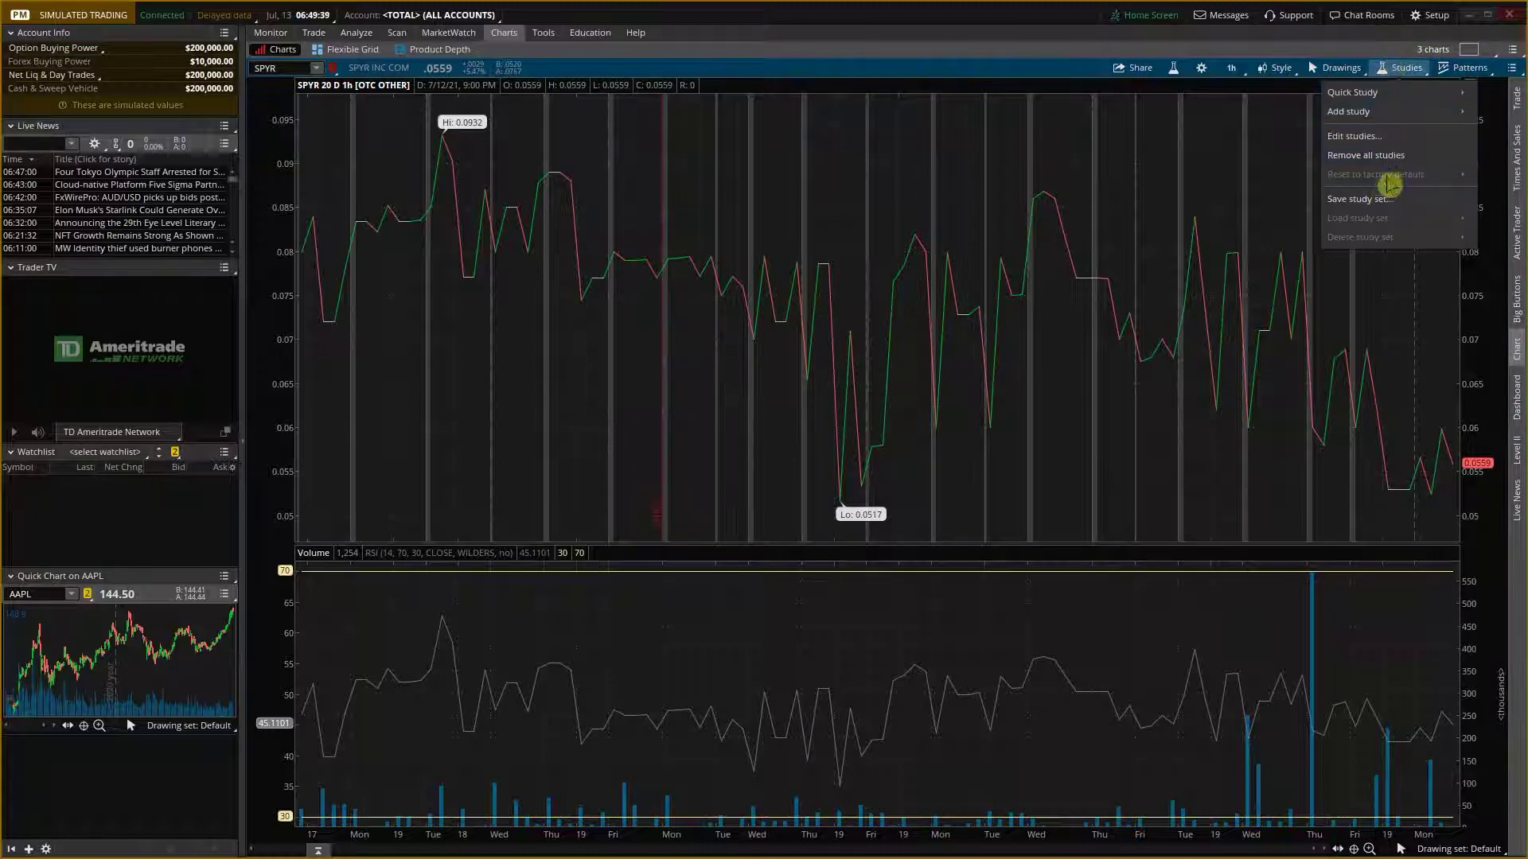
left_click(1352, 135)
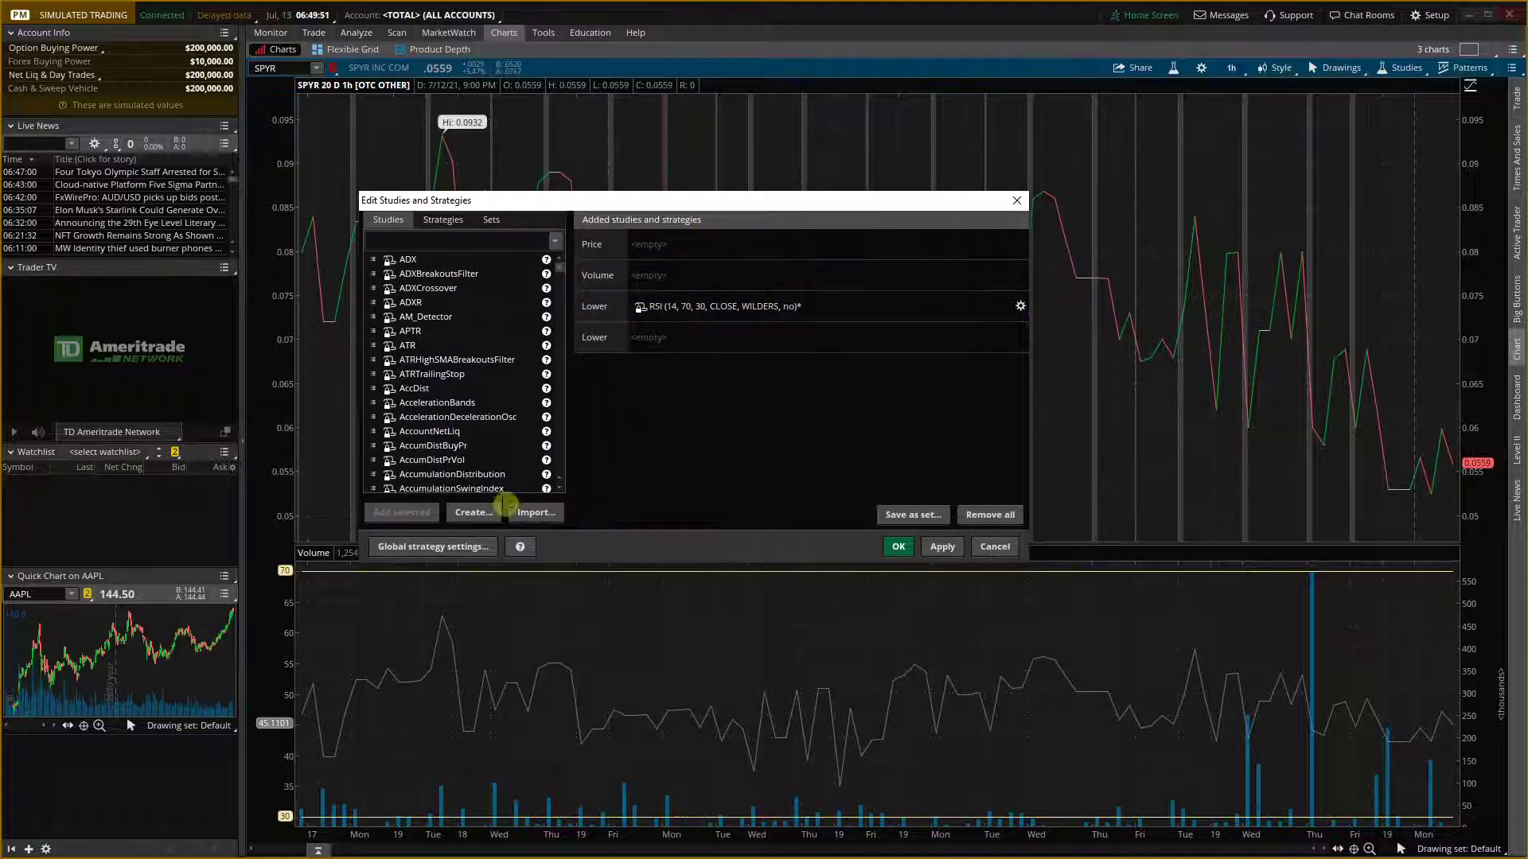
Set RSI under Lower and confirm, restoring its own pane beneath volume
left_click(473, 510)
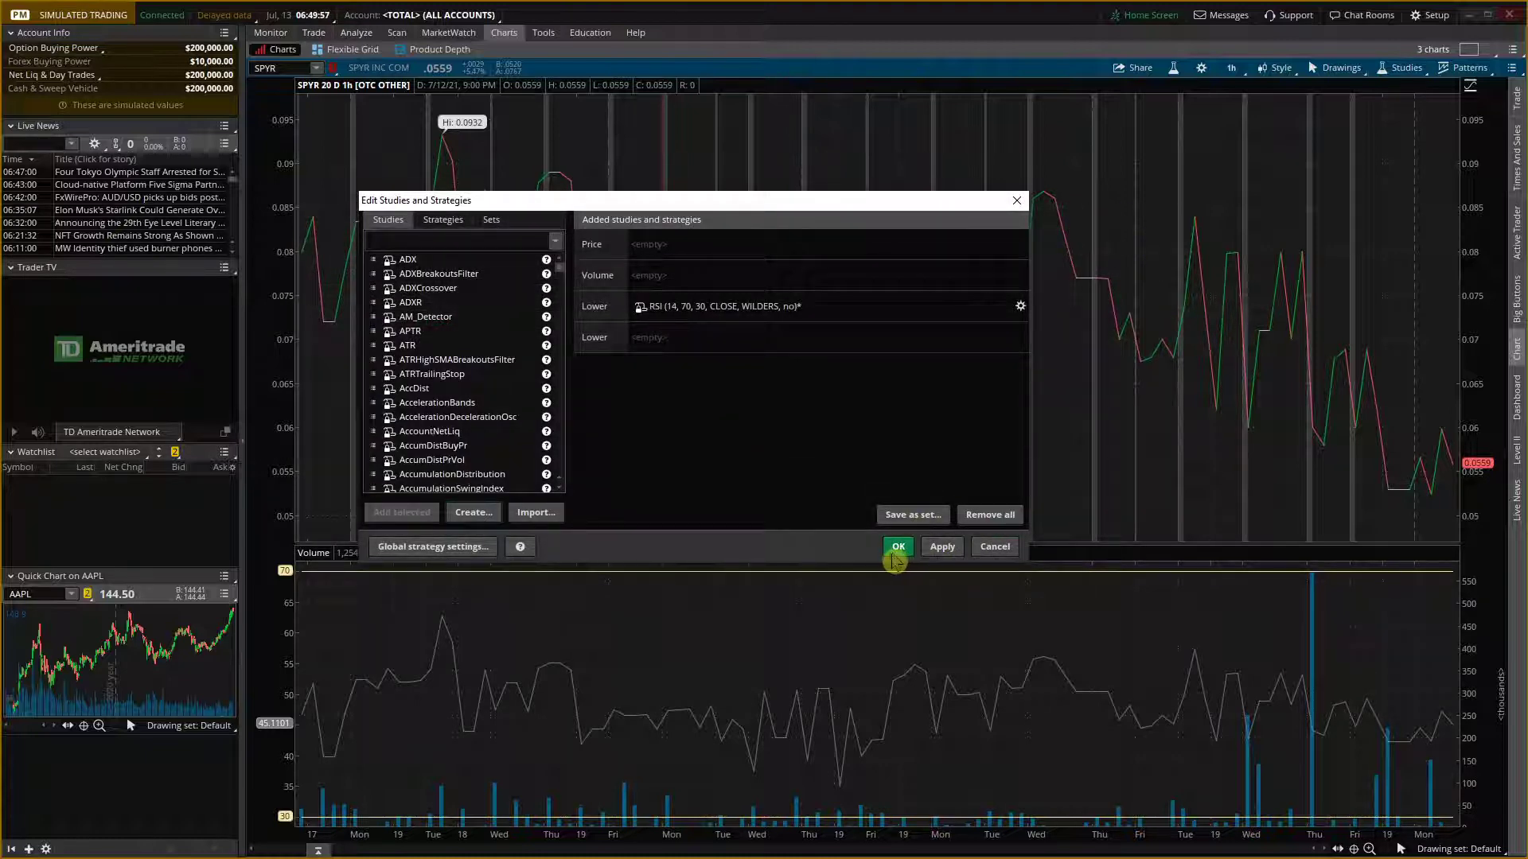
mouse_move(940, 546)
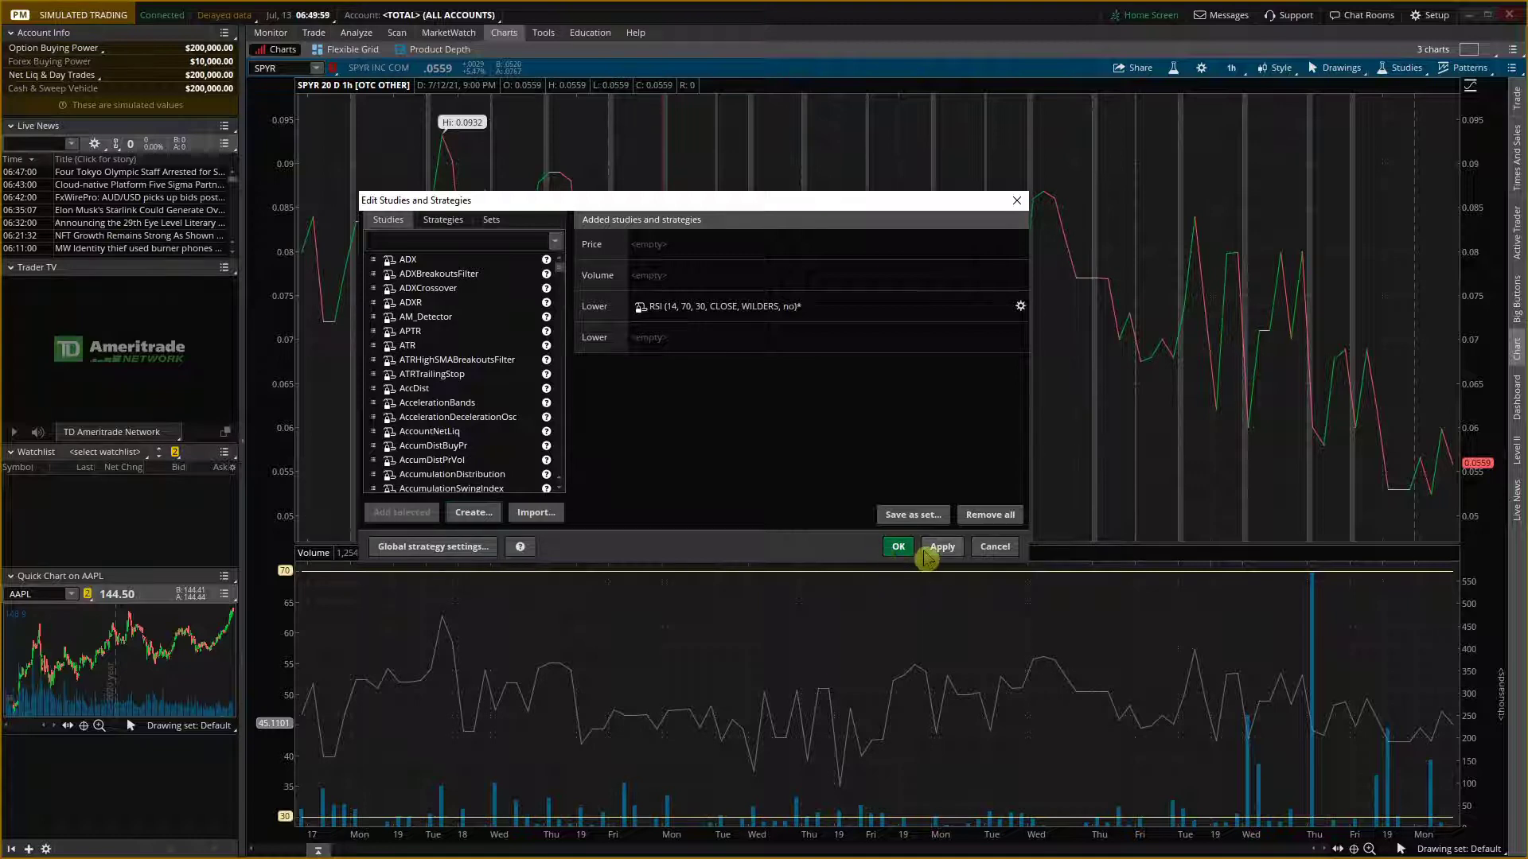
left_click(898, 546)
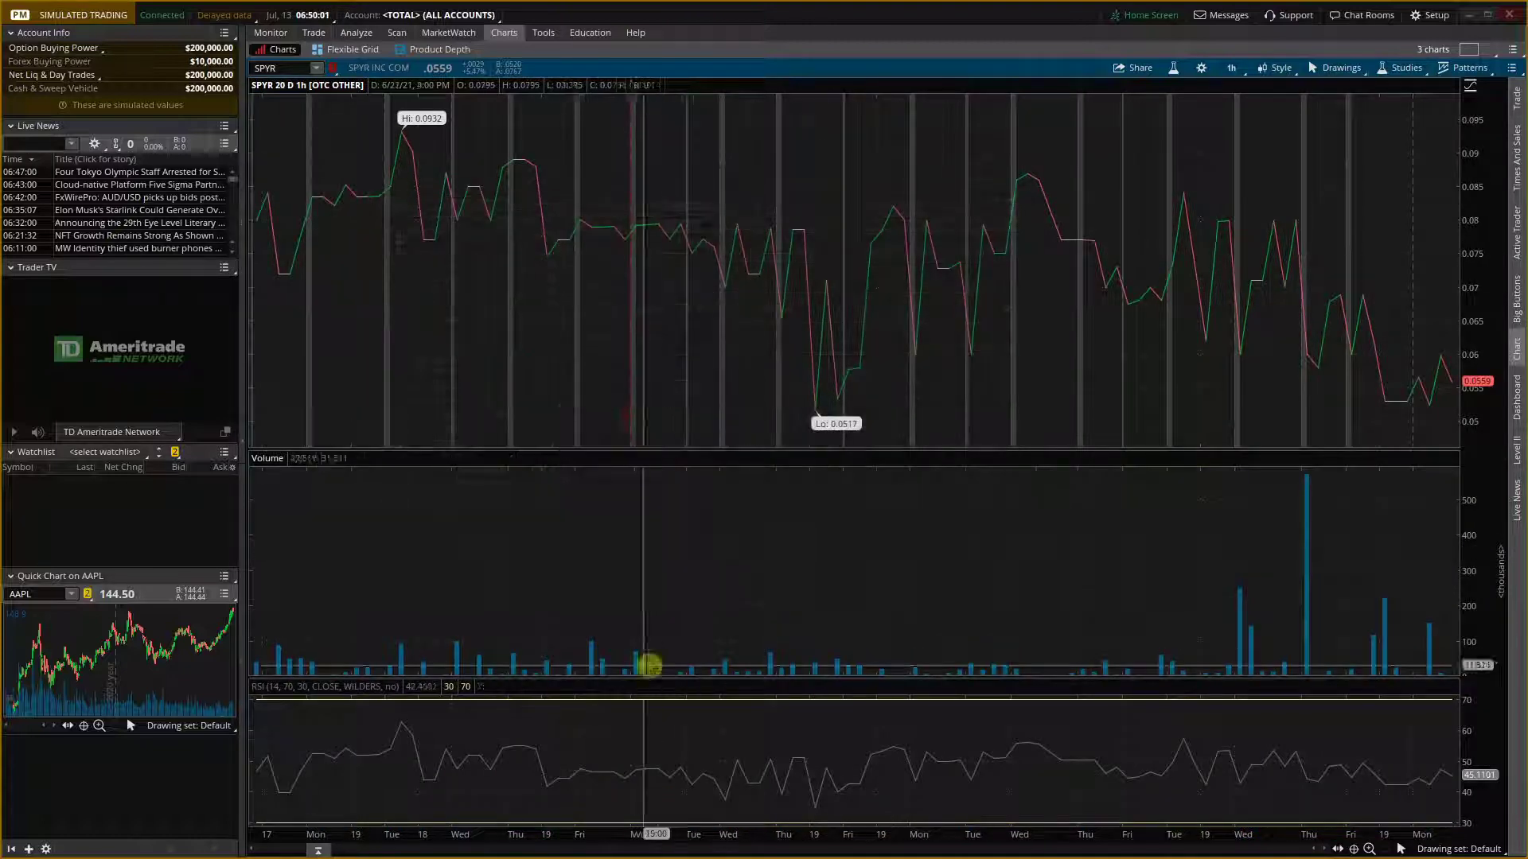